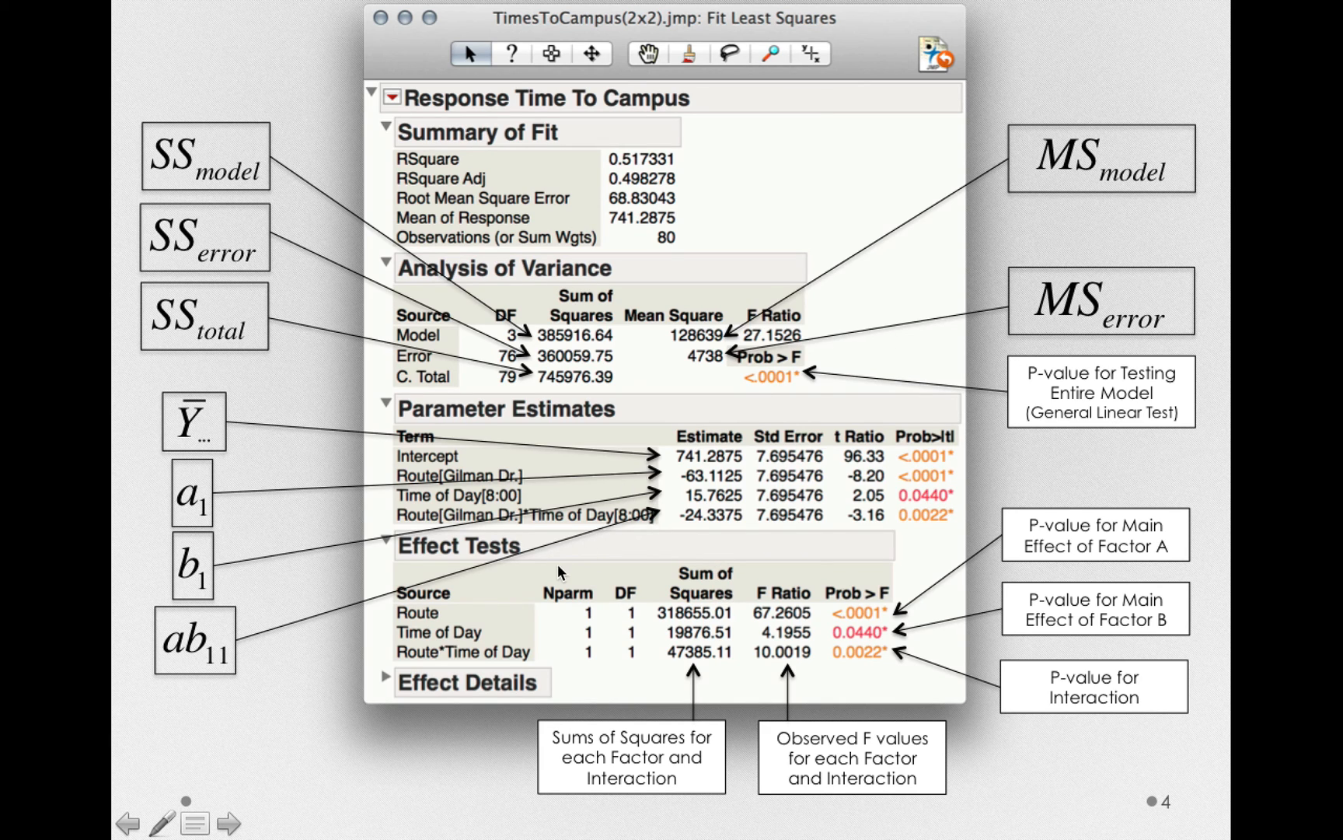
{"action": "mouse_move", "coordinate": [450, 613]}
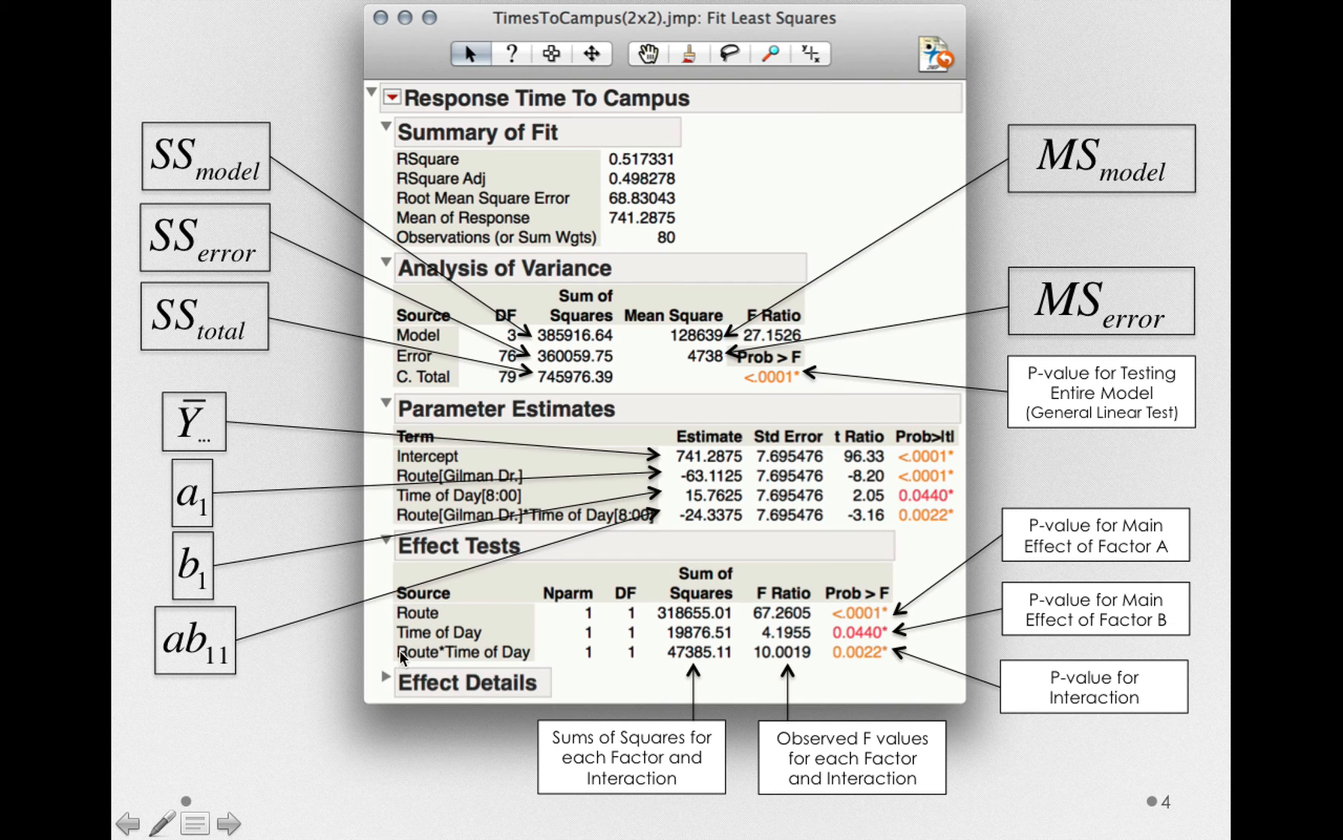
{"action": "mouse_move", "coordinate": [657, 368]}
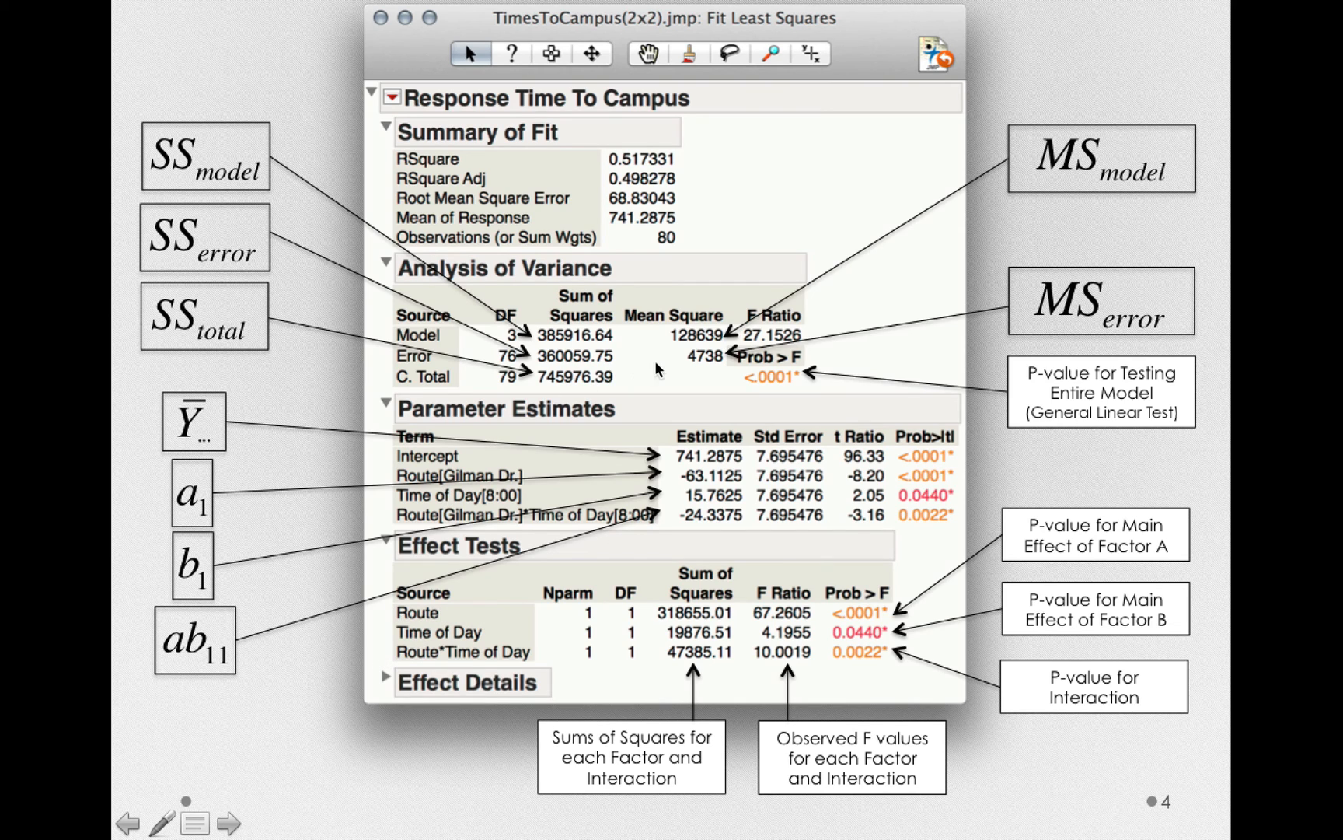
{"action": "mouse_move", "coordinate": [777, 390]}
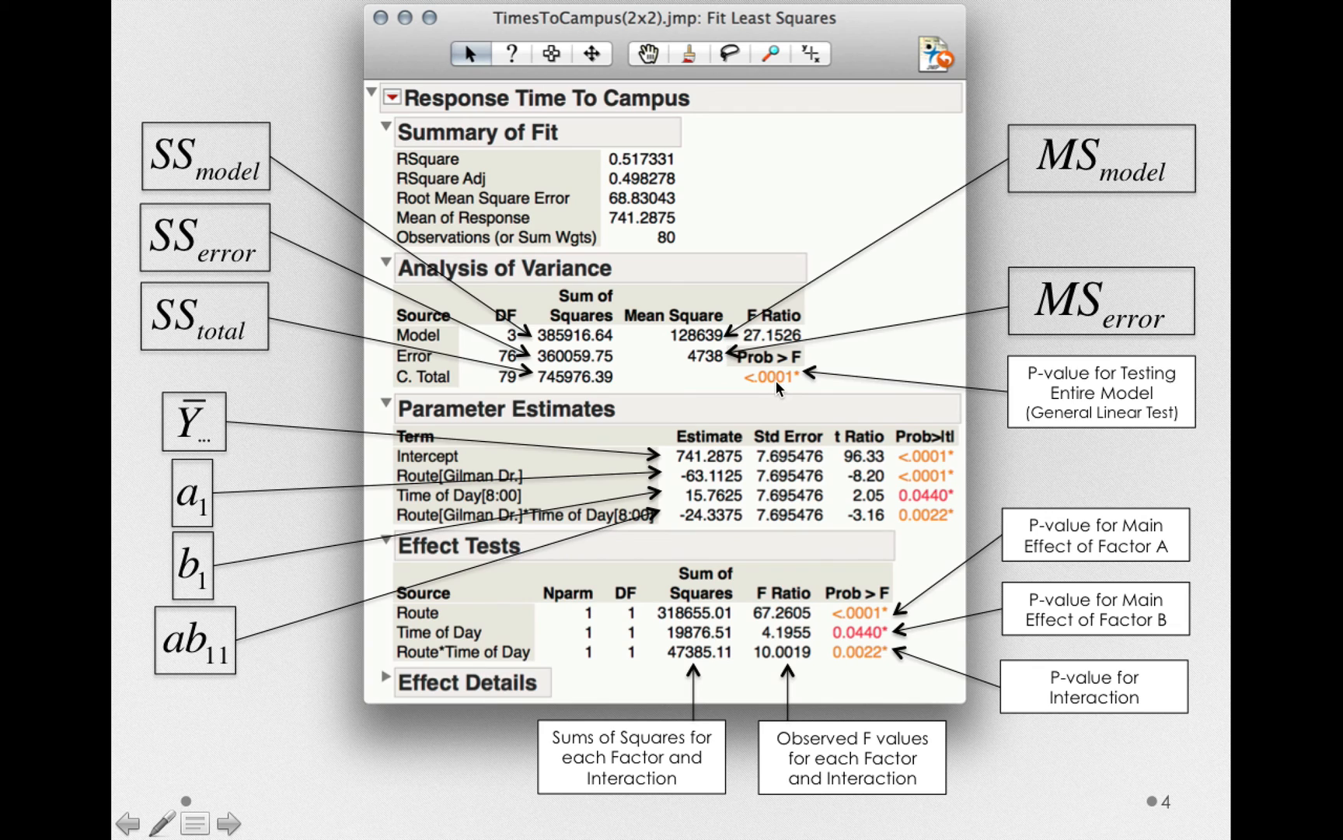
{"action": "mouse_move", "coordinate": [738, 403]}
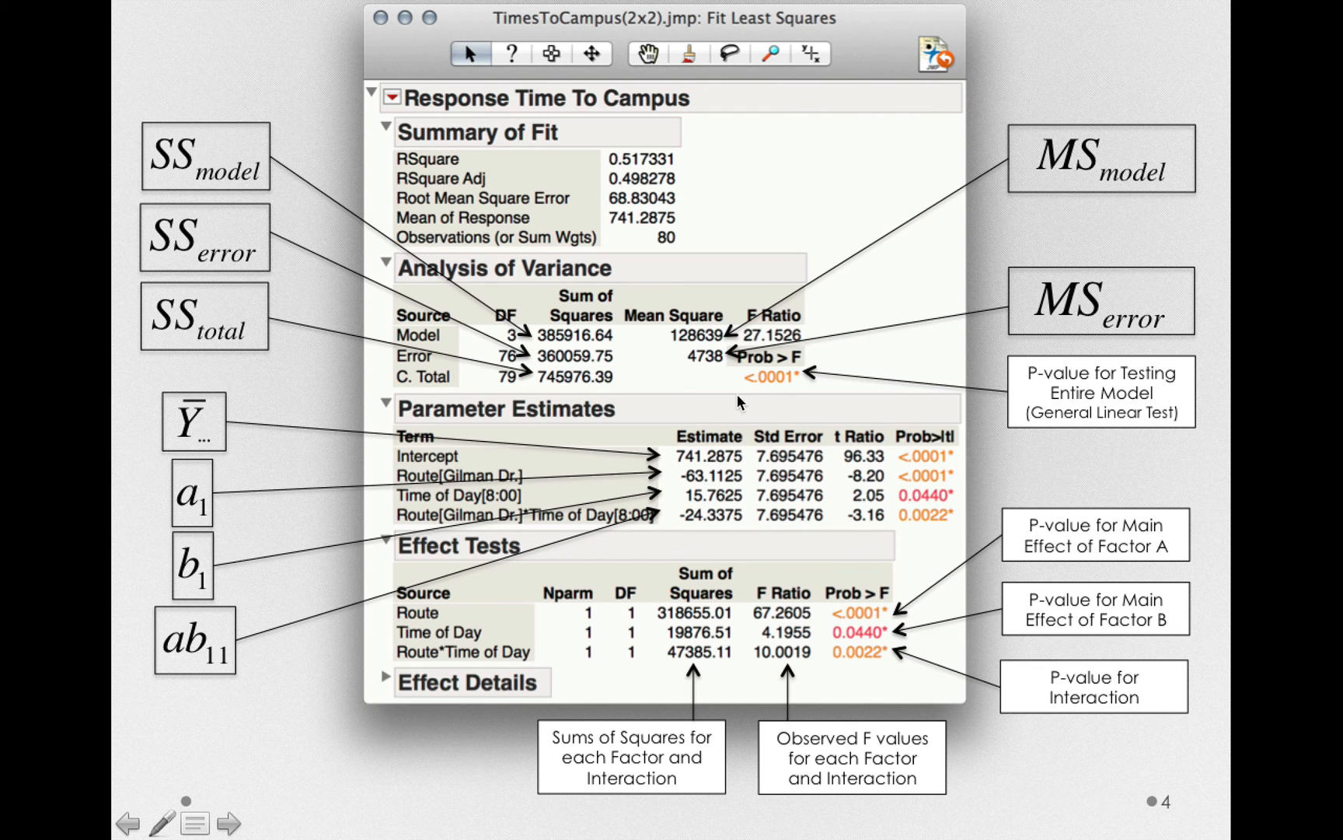
{"action": "mouse_move", "coordinate": [488, 614]}
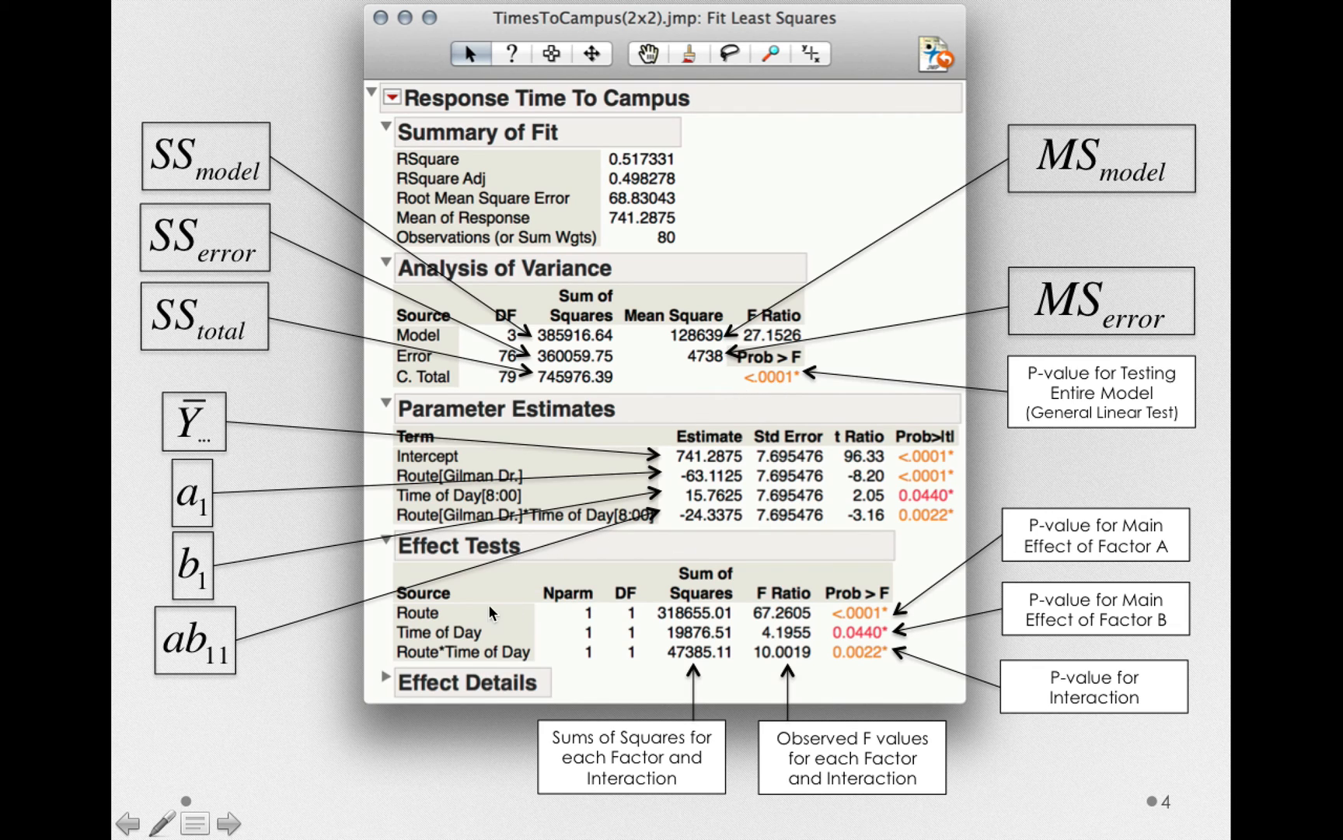
{"action": "mouse_move", "coordinate": [546, 667]}
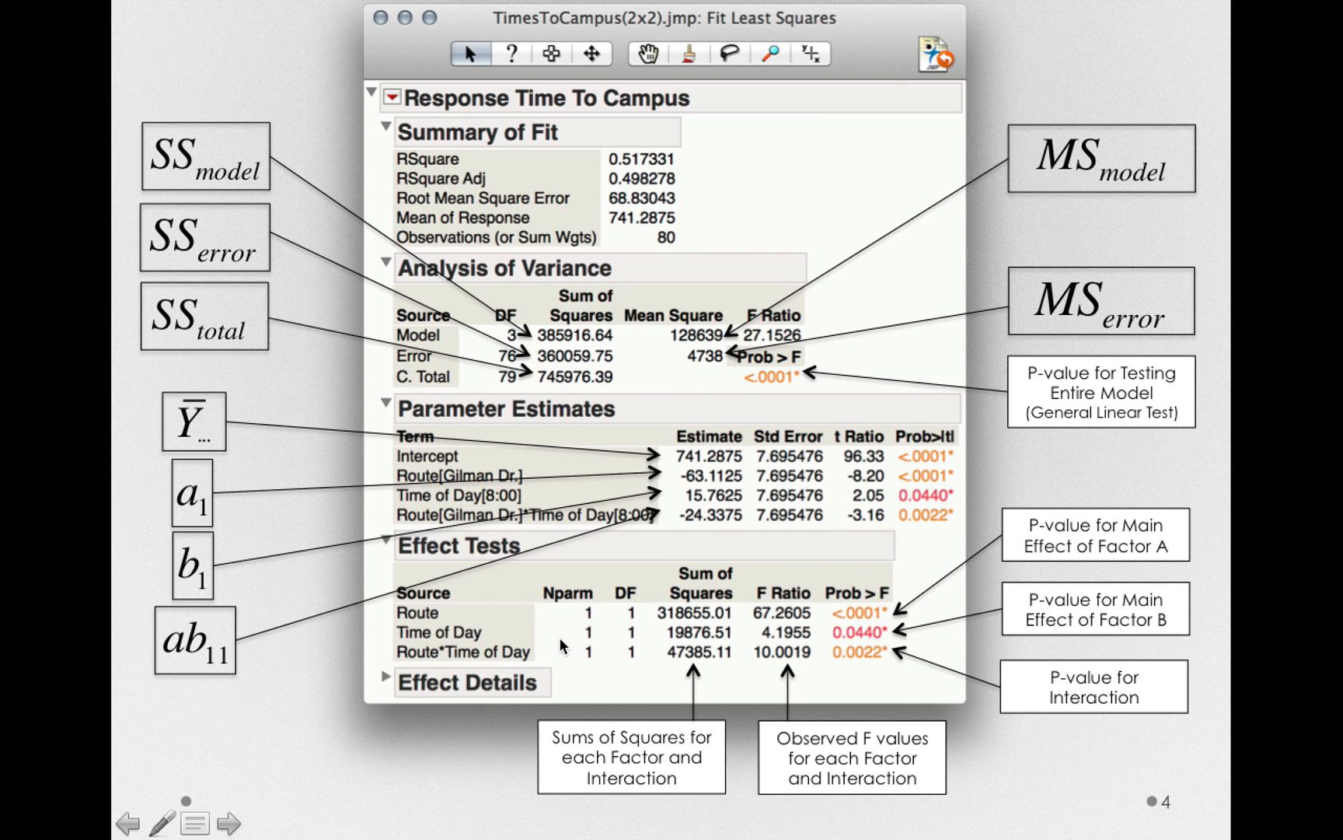
{"action": "mouse_move", "coordinate": [550, 637]}
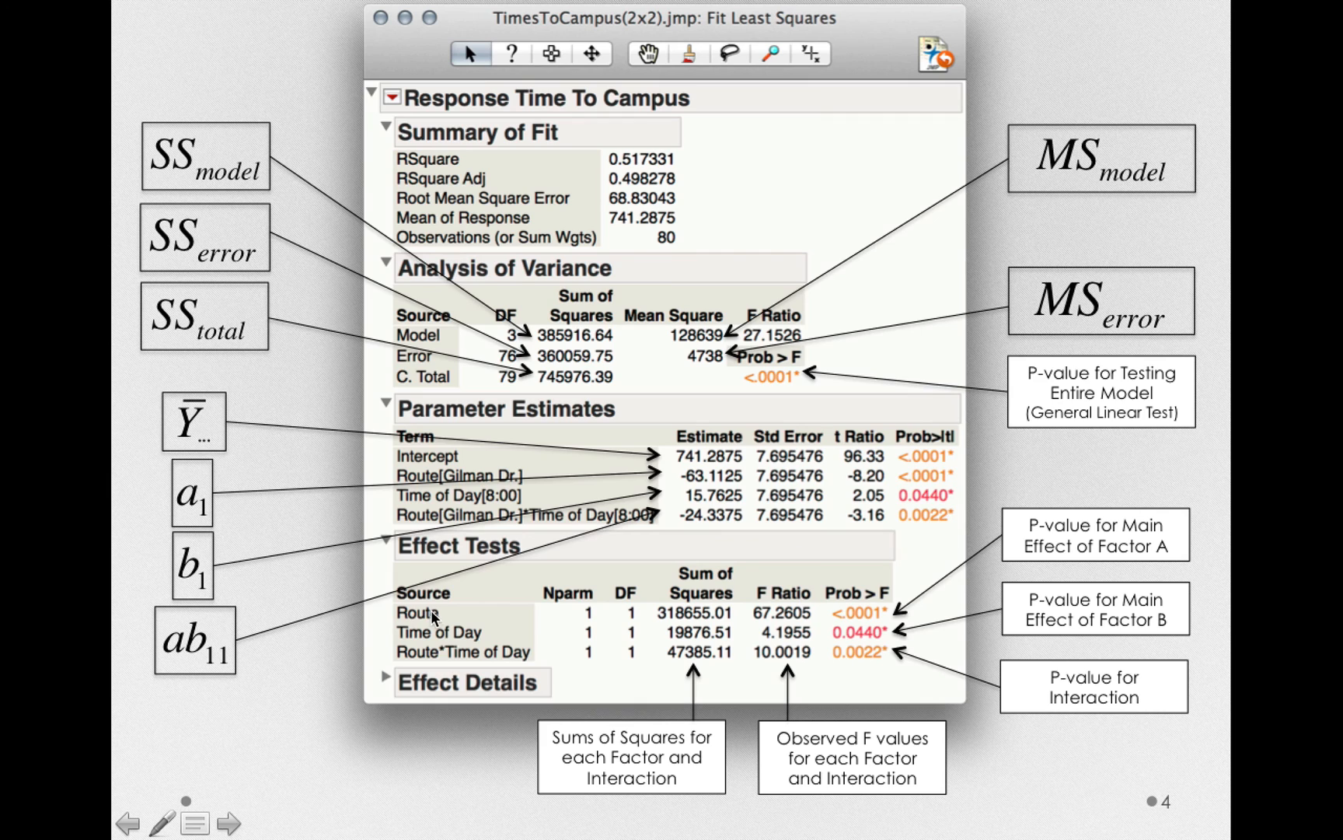
{"action": "mouse_move", "coordinate": [535, 656]}
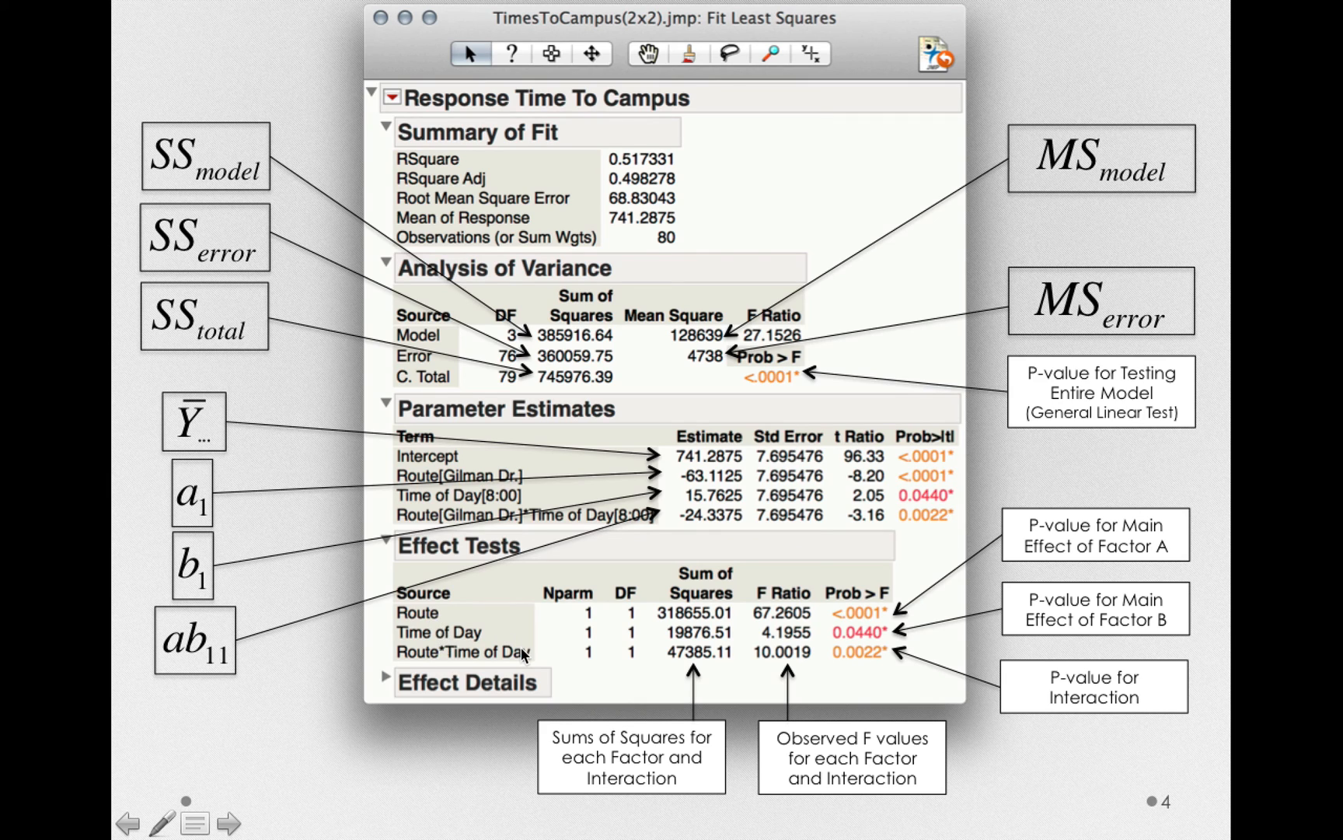
{"action": "mouse_move", "coordinate": [607, 639]}
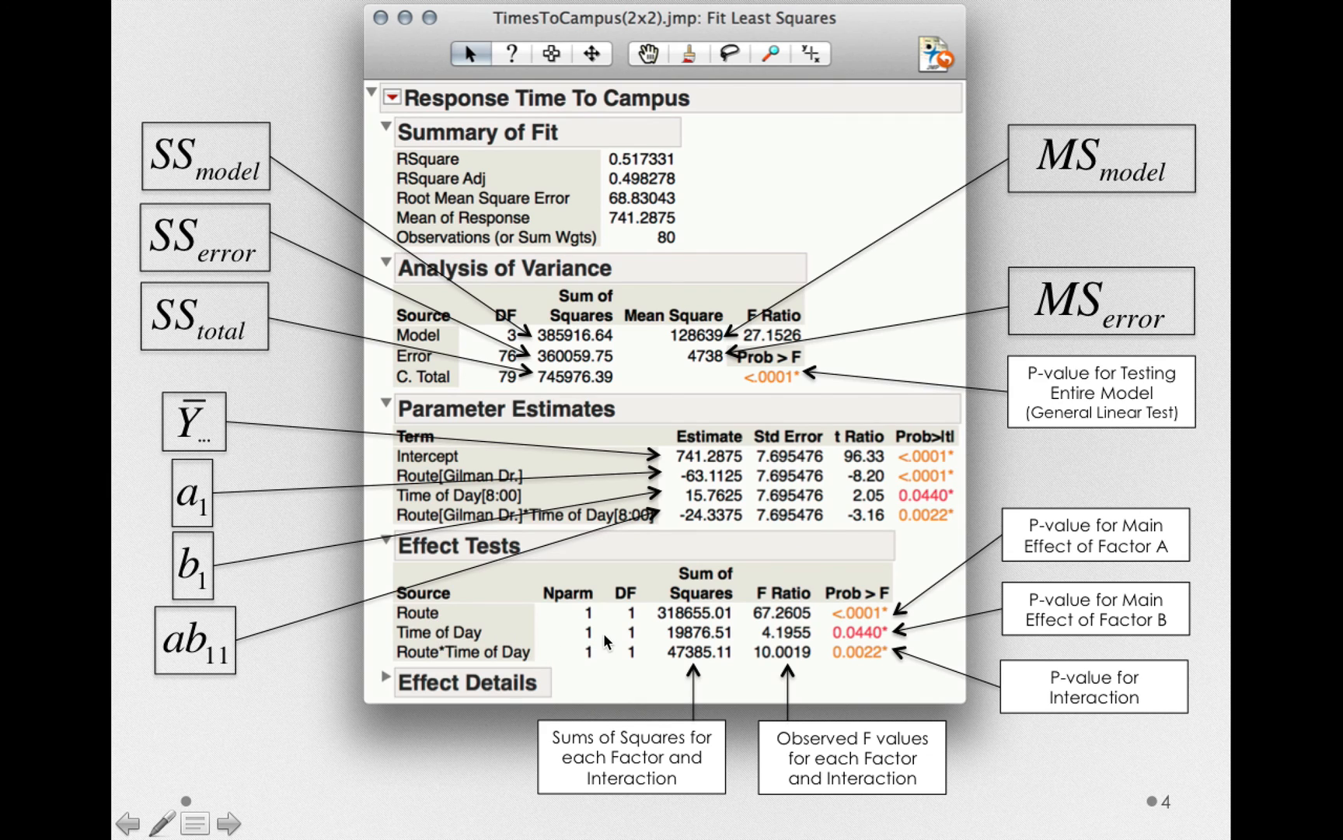
{"action": "mouse_move", "coordinate": [560, 614]}
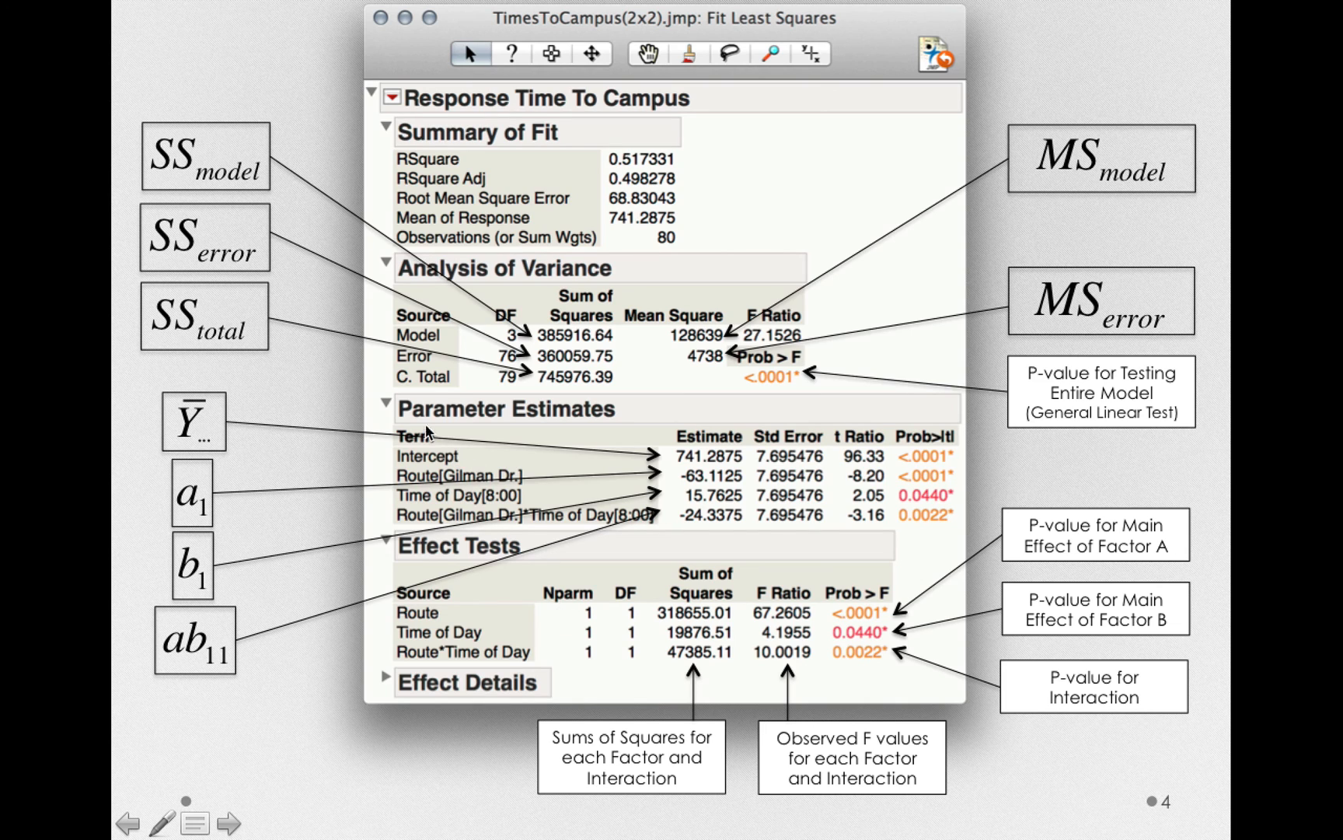
{"action": "mouse_move", "coordinate": [473, 280]}
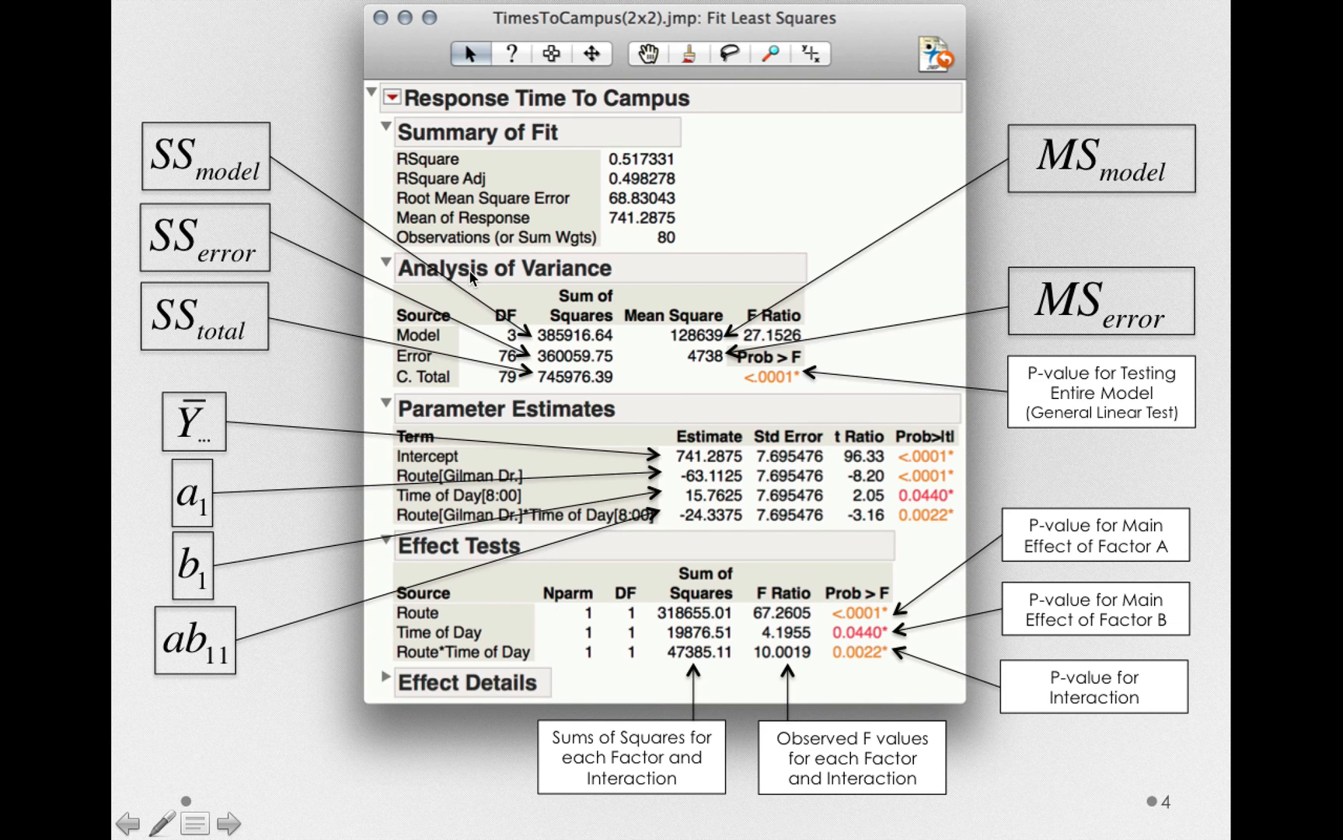
{"action": "mouse_move", "coordinate": [498, 588]}
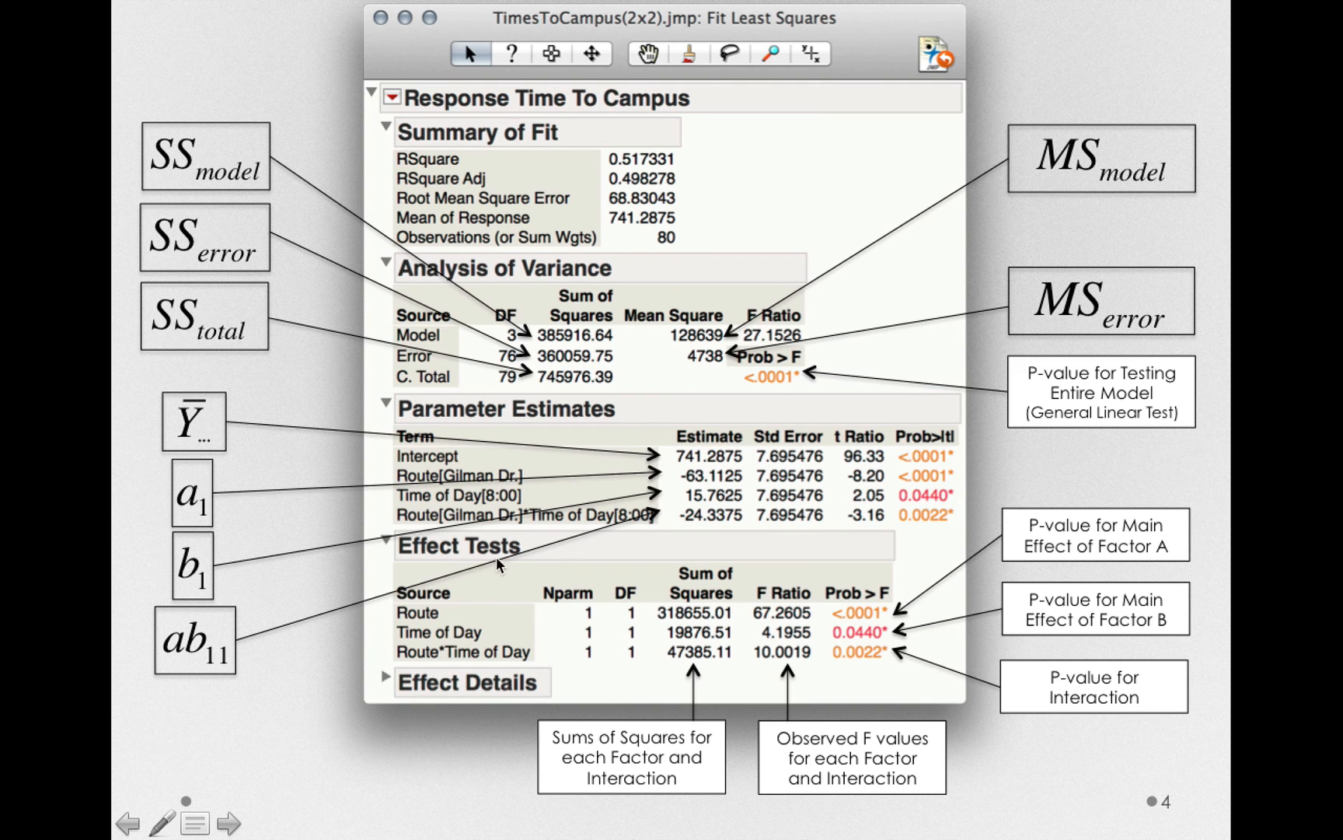
{"action": "mouse_move", "coordinate": [541, 645]}
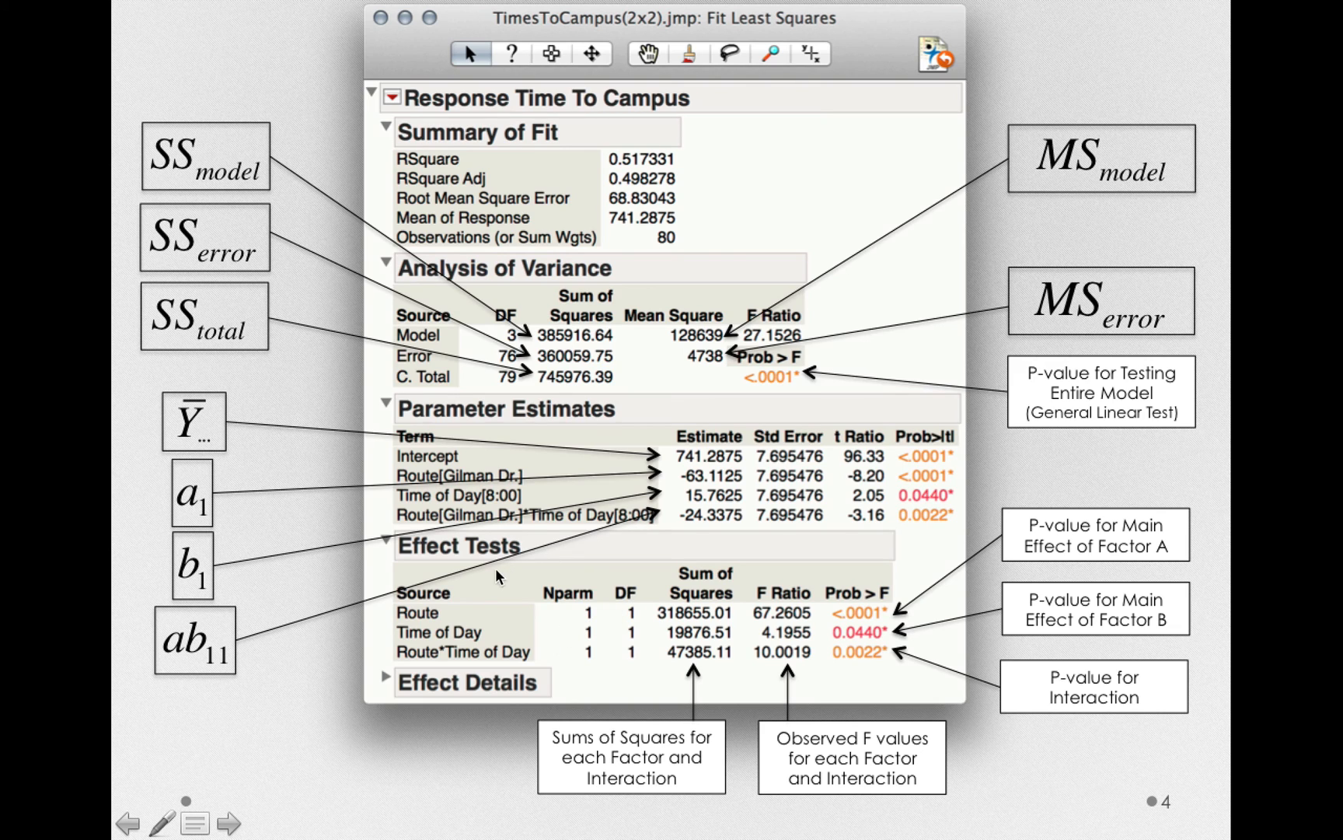
{"action": "mouse_move", "coordinate": [583, 574]}
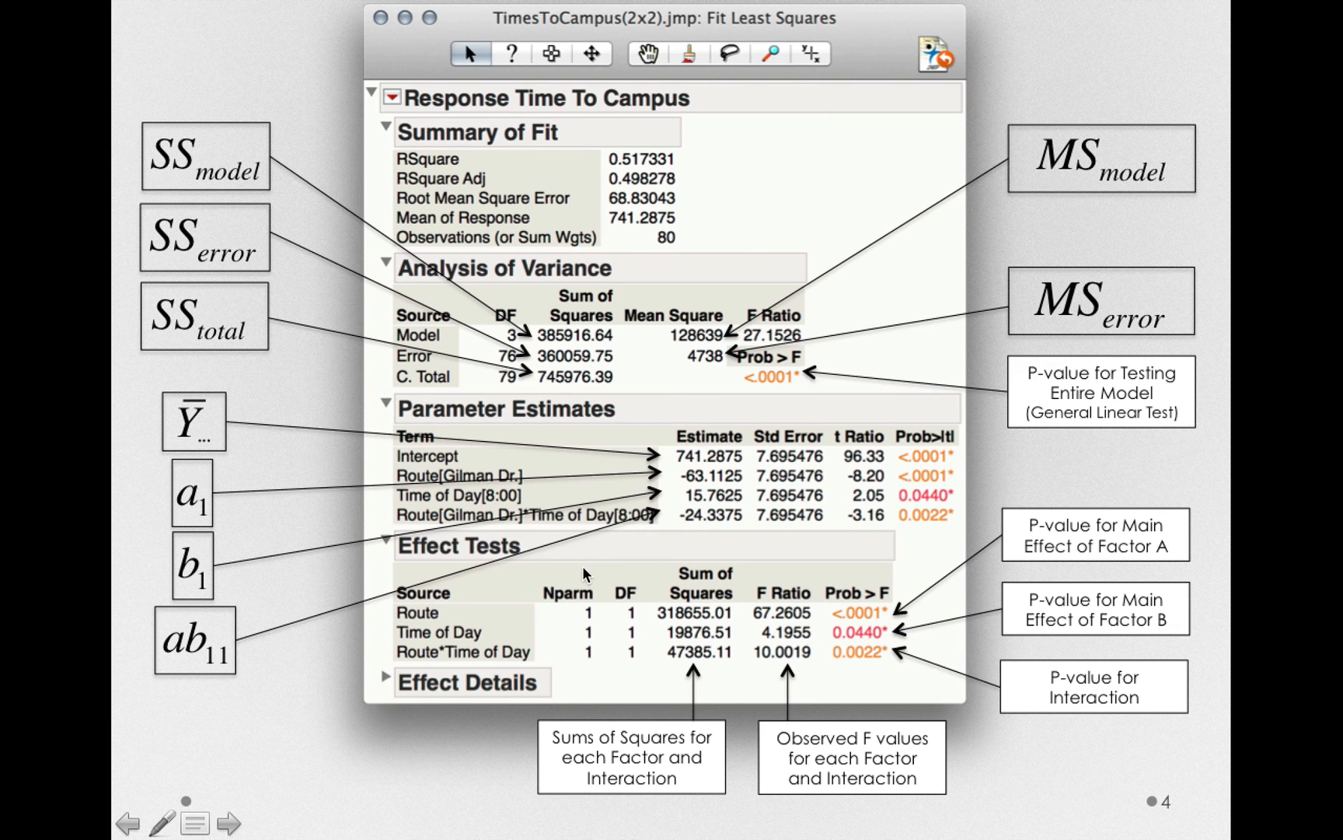